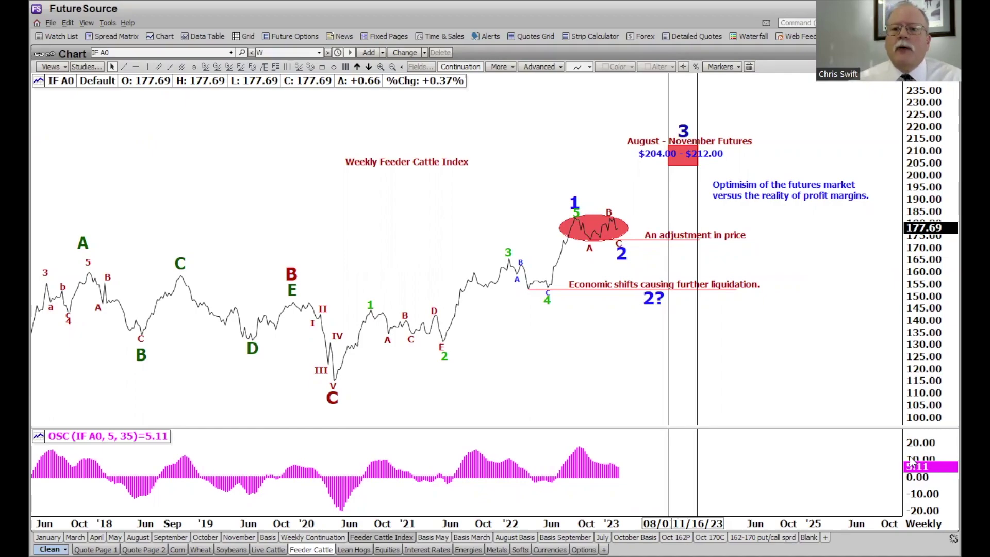
{"action": "mouse_move", "coordinate": [564, 233]}
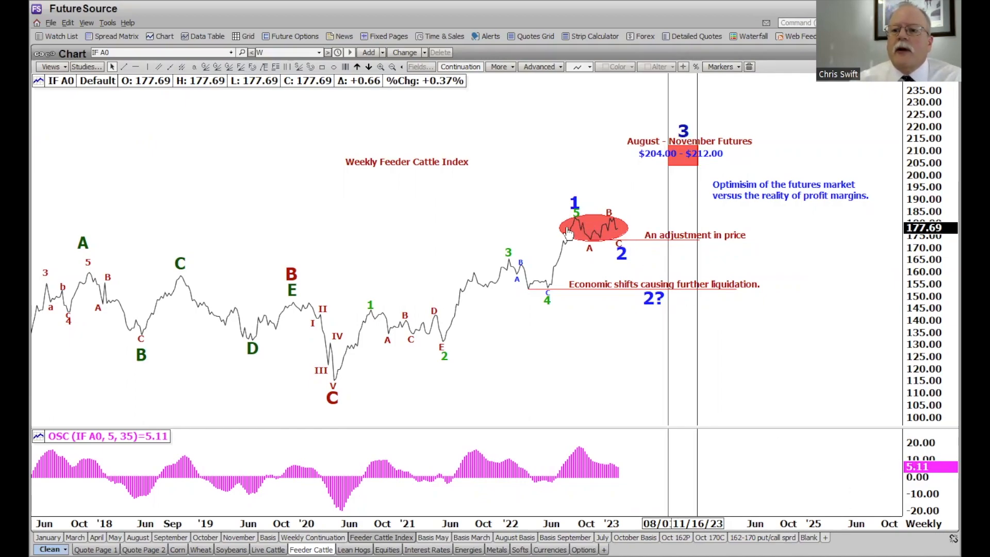
{"action": "mouse_move", "coordinate": [620, 233]}
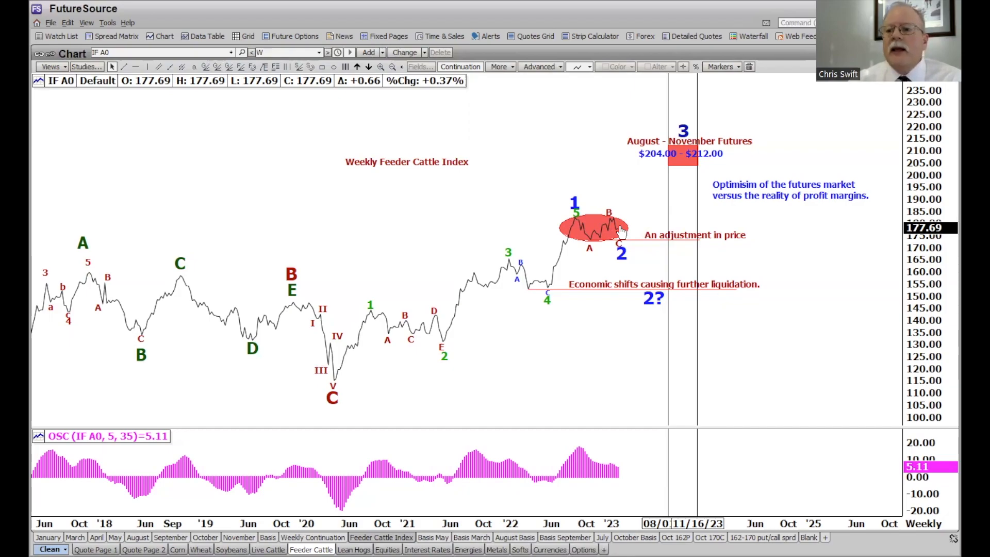
{"action": "mouse_move", "coordinate": [615, 233]}
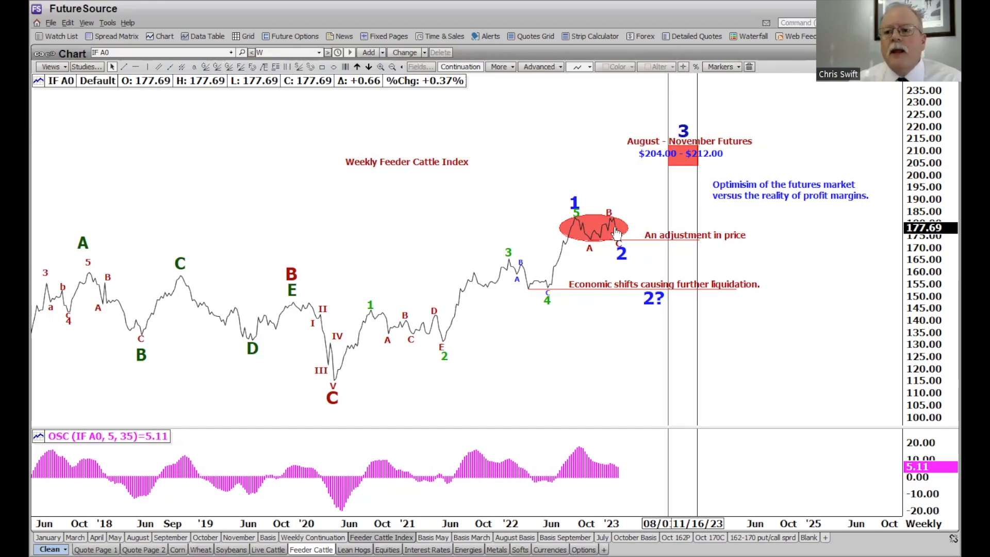
{"action": "mouse_move", "coordinate": [563, 264]}
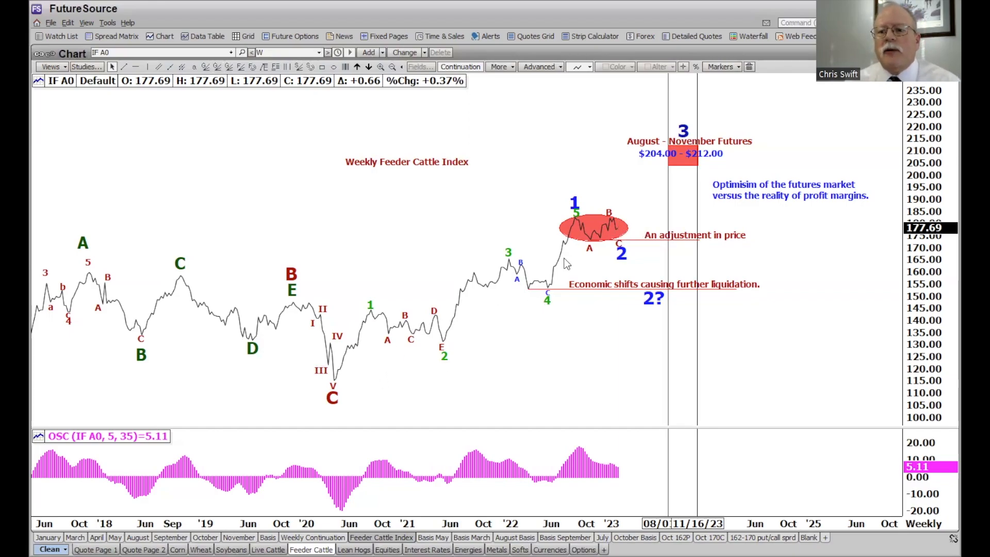
{"action": "mouse_move", "coordinate": [615, 254]}
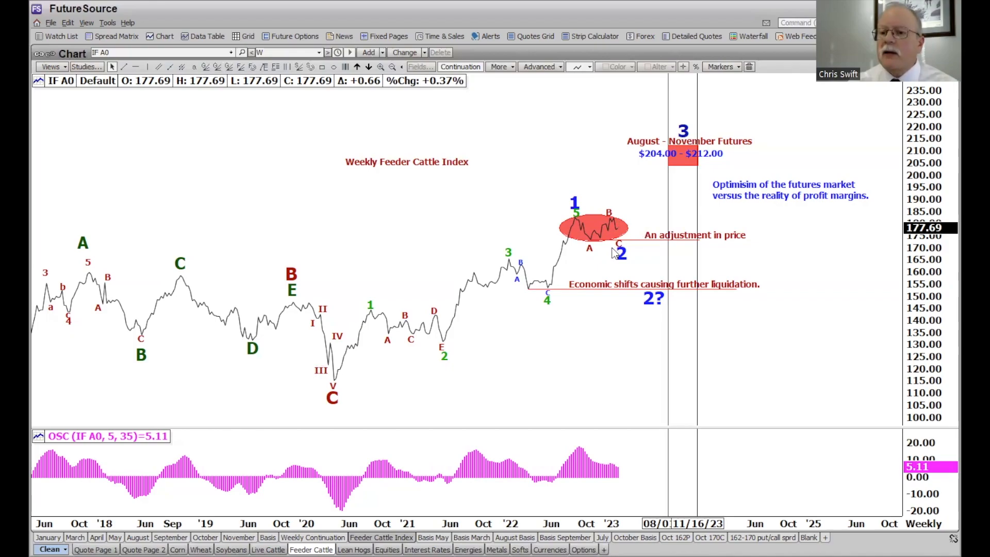
{"action": "mouse_move", "coordinate": [588, 366]}
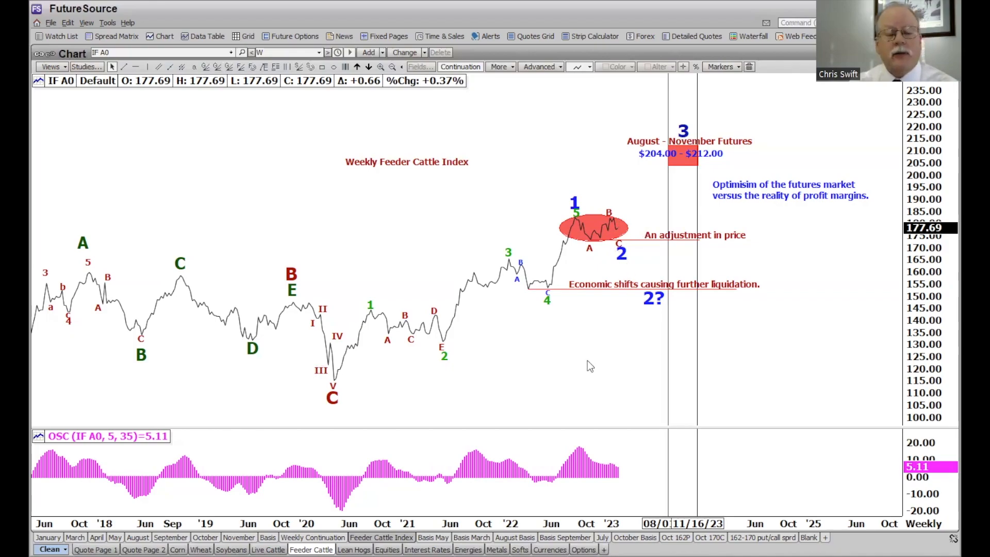
{"action": "mouse_move", "coordinate": [594, 349]}
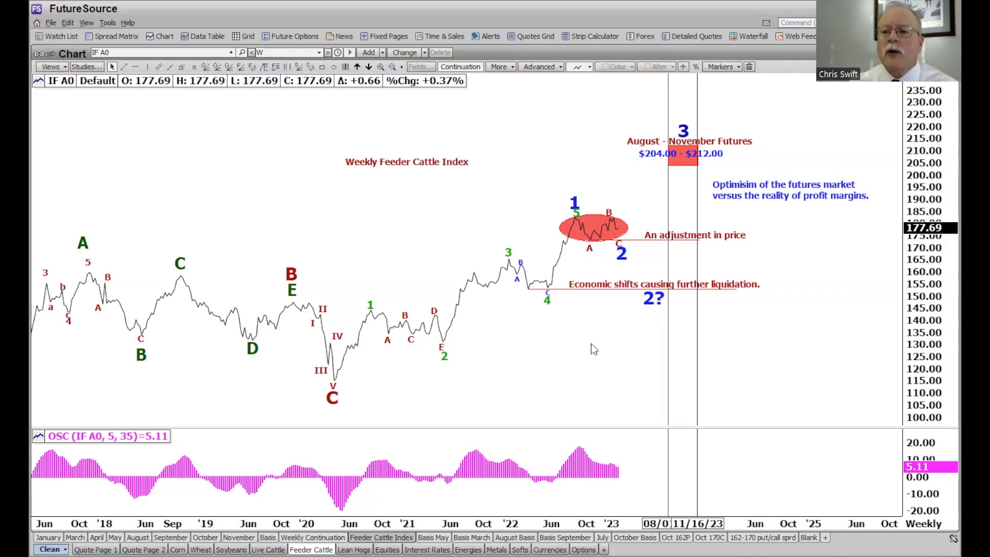
{"action": "mouse_move", "coordinate": [705, 245]}
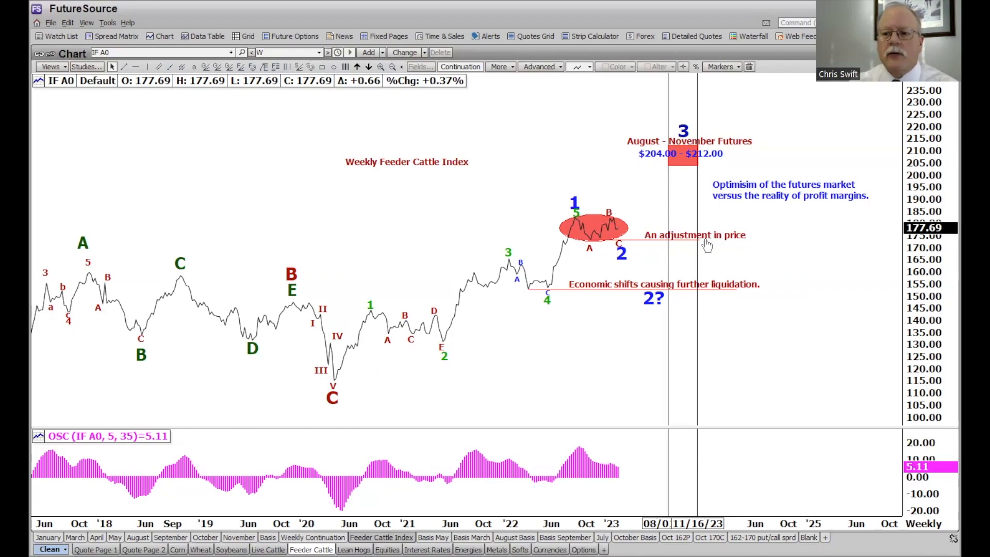
{"action": "mouse_move", "coordinate": [729, 246]}
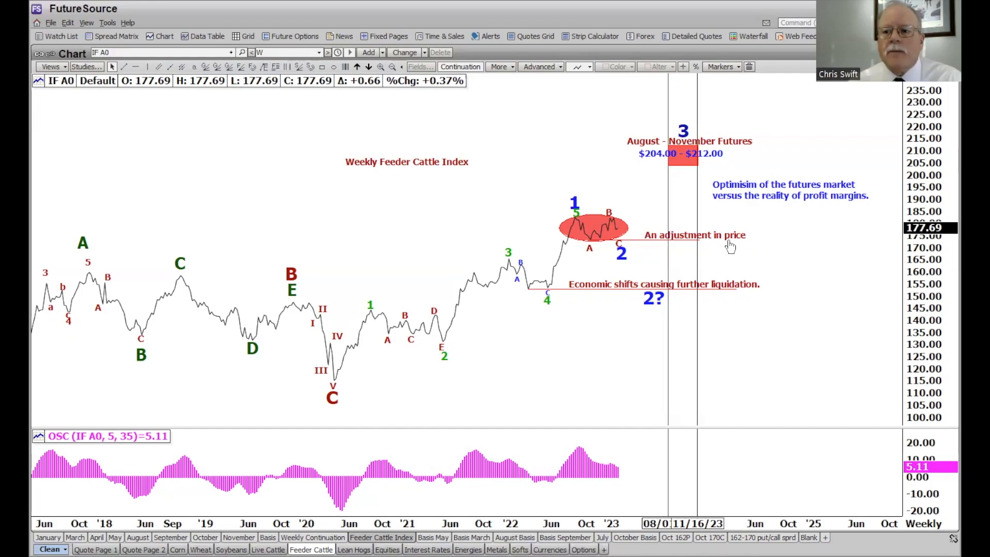
{"action": "mouse_move", "coordinate": [749, 245]}
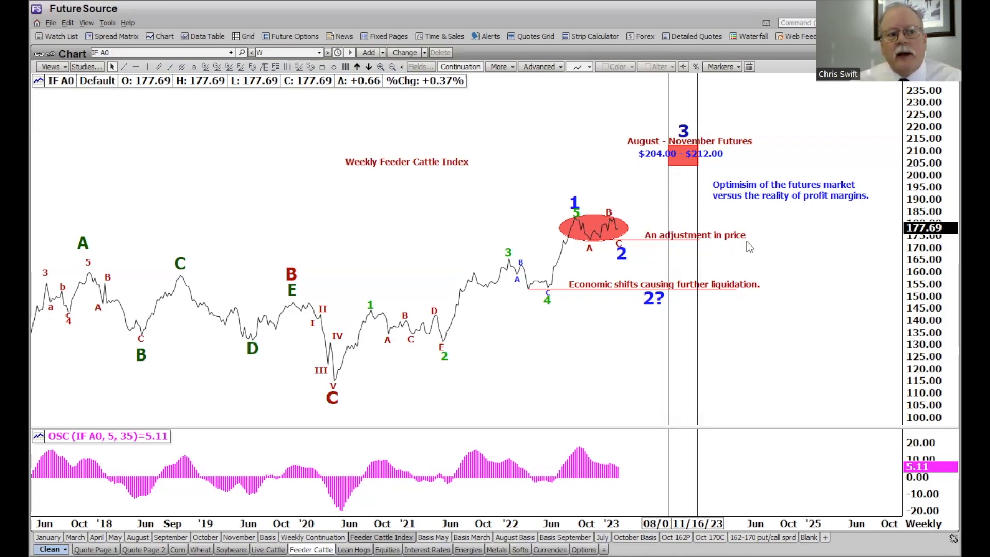
{"action": "mouse_move", "coordinate": [620, 237]}
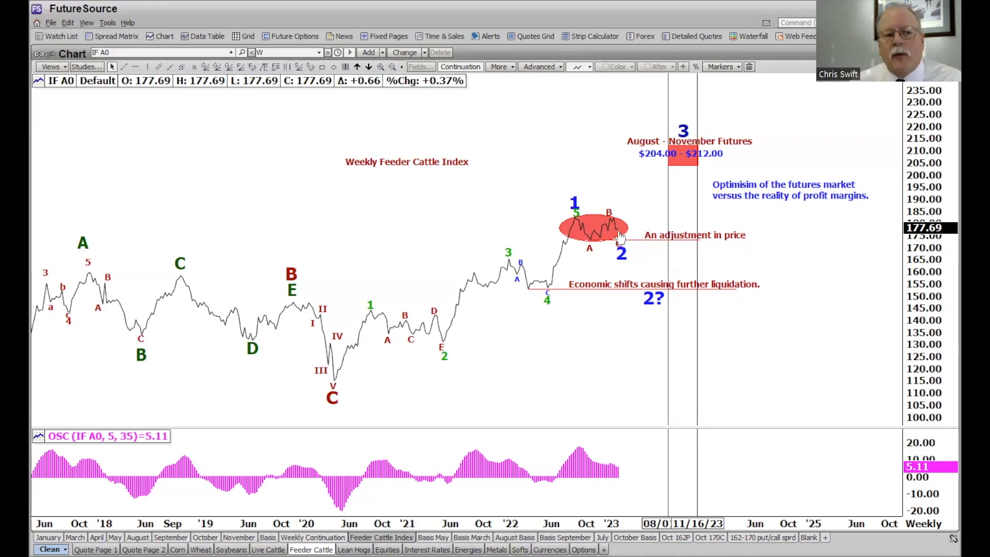
{"action": "mouse_move", "coordinate": [662, 250]}
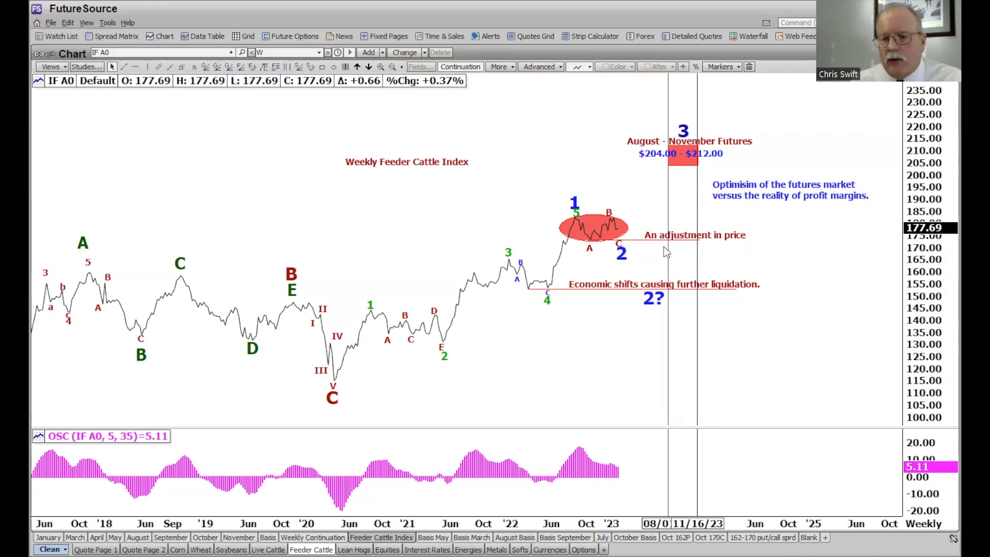
{"action": "mouse_move", "coordinate": [639, 256]}
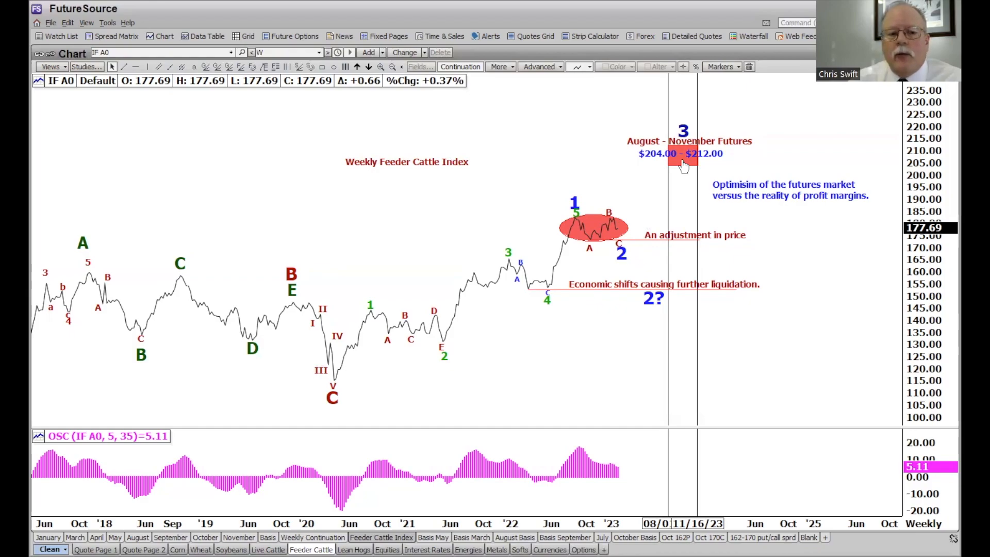
{"action": "mouse_move", "coordinate": [632, 123]}
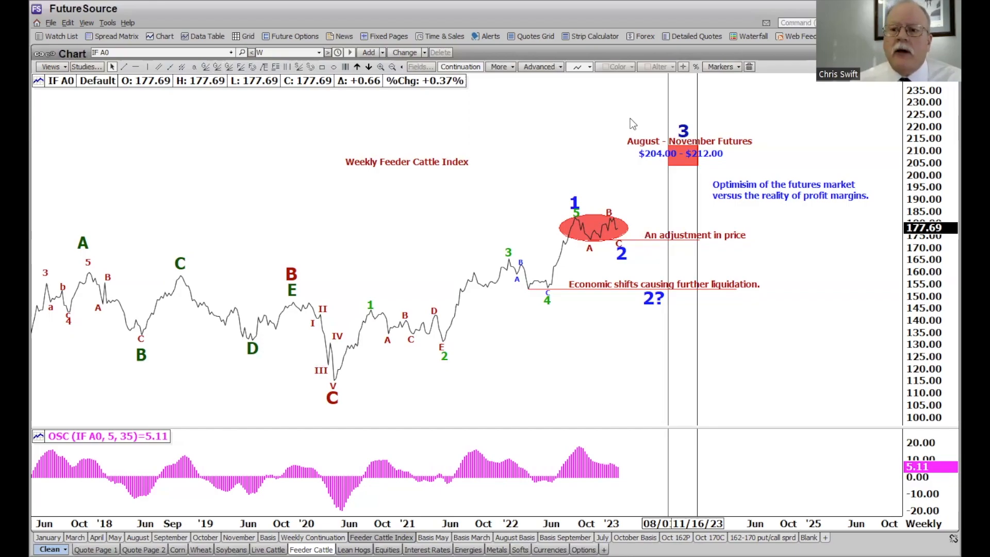
{"action": "mouse_move", "coordinate": [341, 239]}
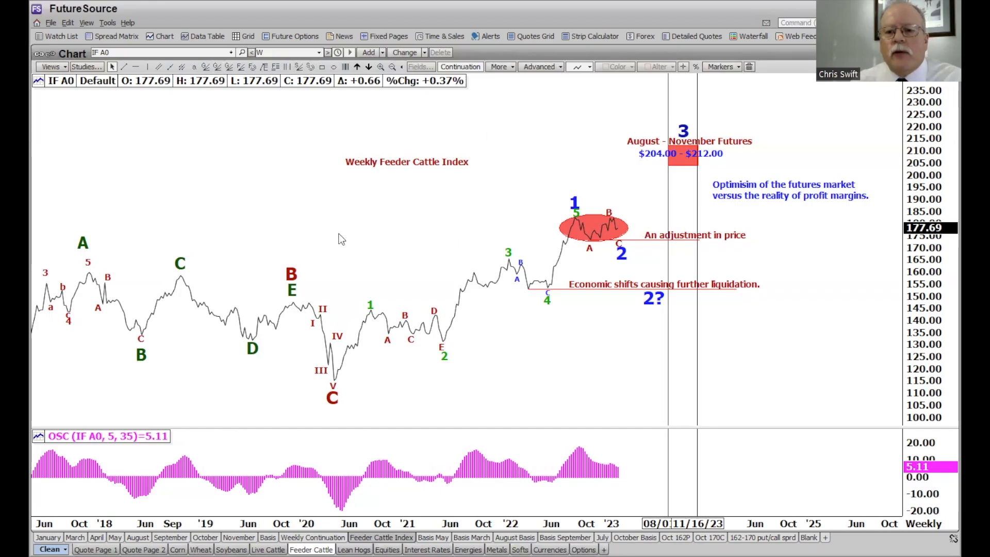
{"action": "mouse_move", "coordinate": [611, 223]}
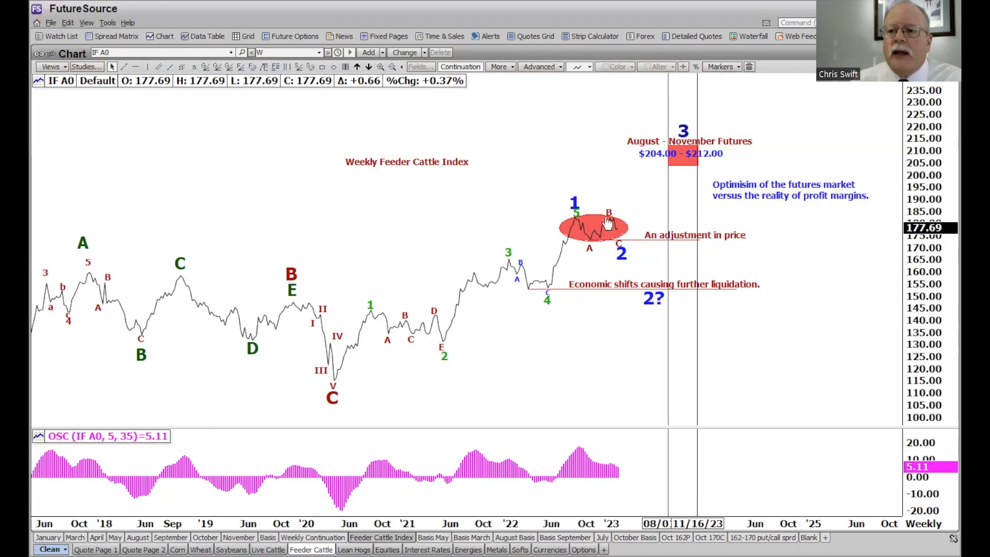
{"action": "mouse_move", "coordinate": [621, 255]}
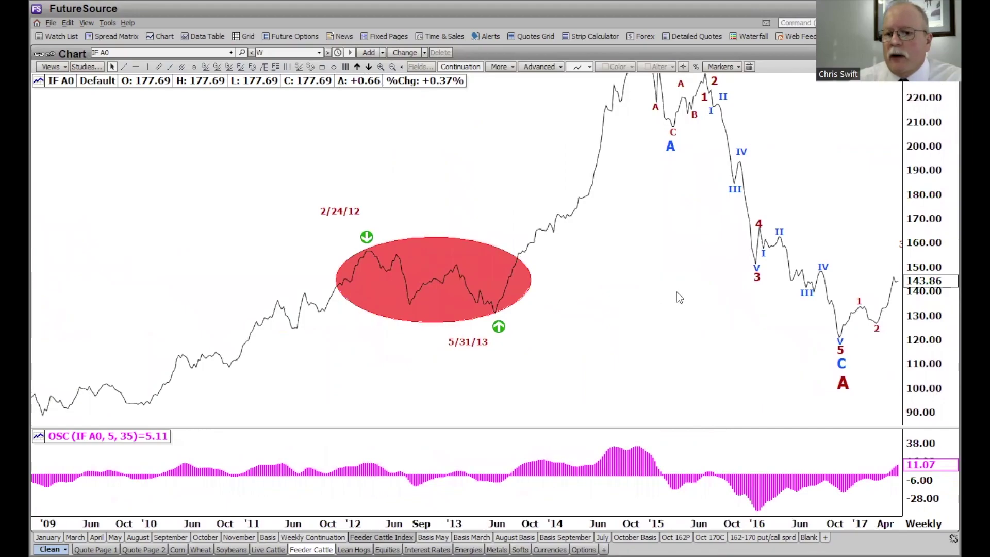
{"action": "mouse_move", "coordinate": [407, 317]}
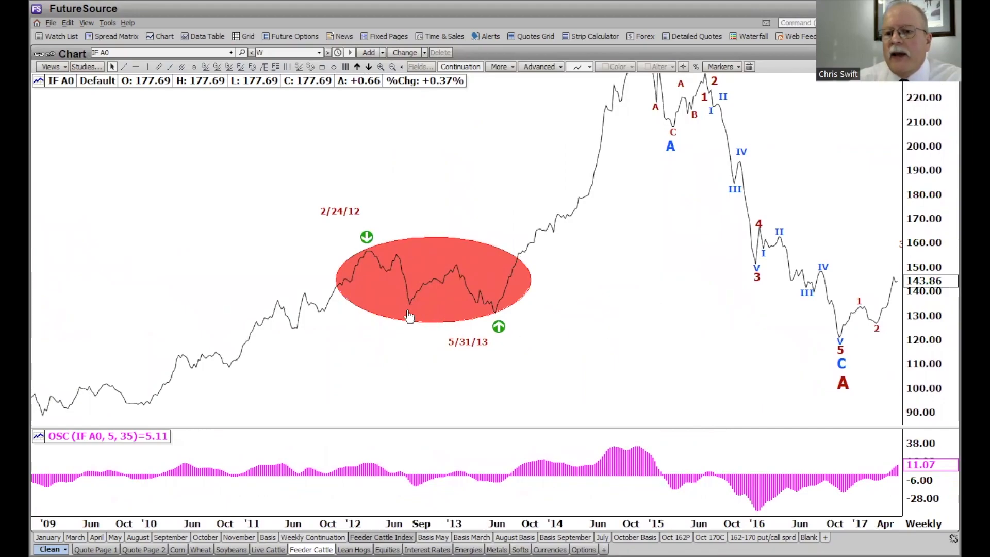
{"action": "mouse_move", "coordinate": [465, 276]}
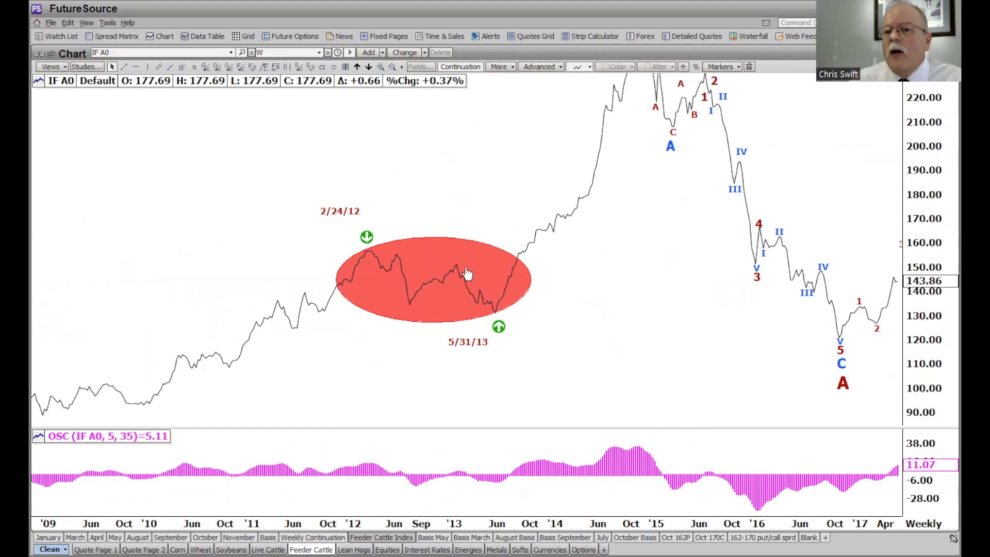
{"action": "mouse_move", "coordinate": [511, 328]}
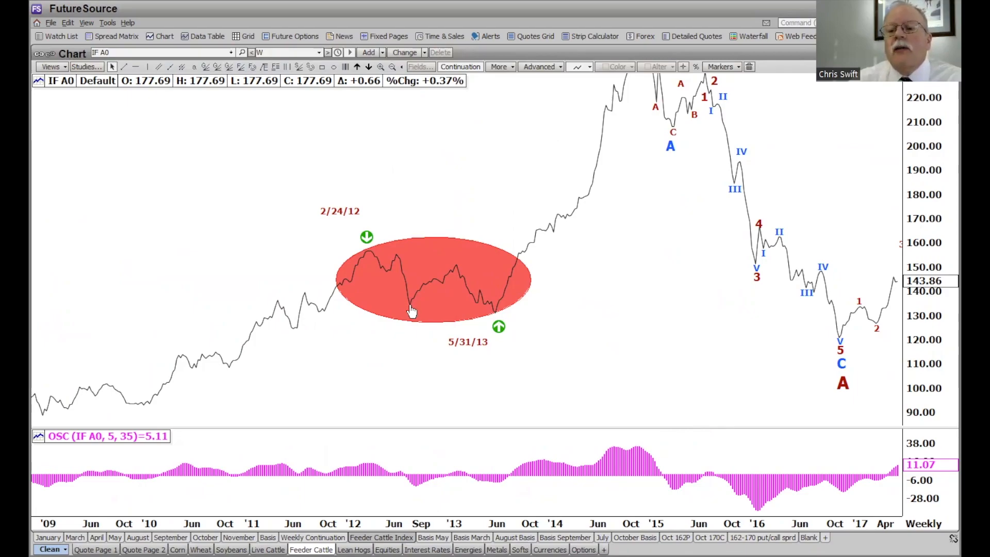
{"action": "mouse_move", "coordinate": [423, 315]}
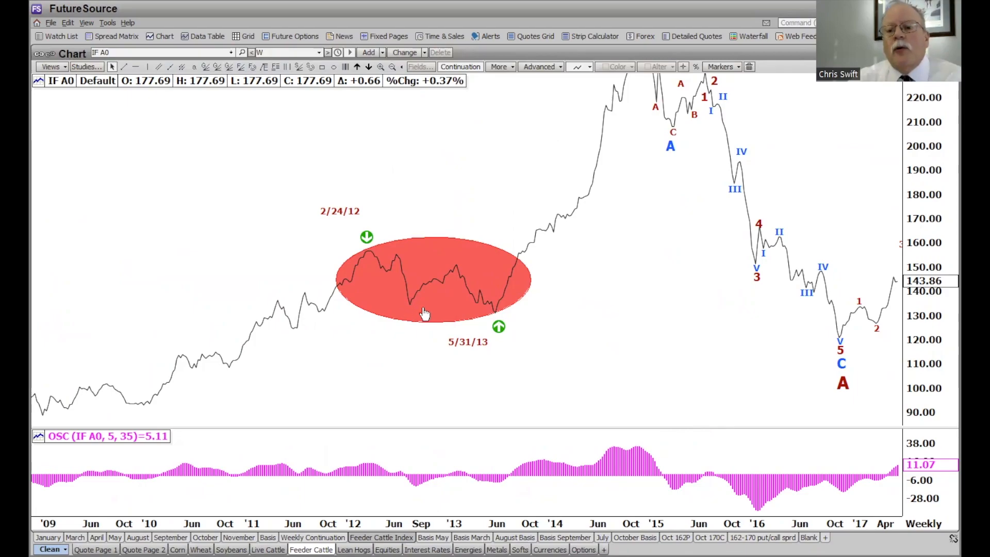
{"action": "mouse_move", "coordinate": [434, 318]}
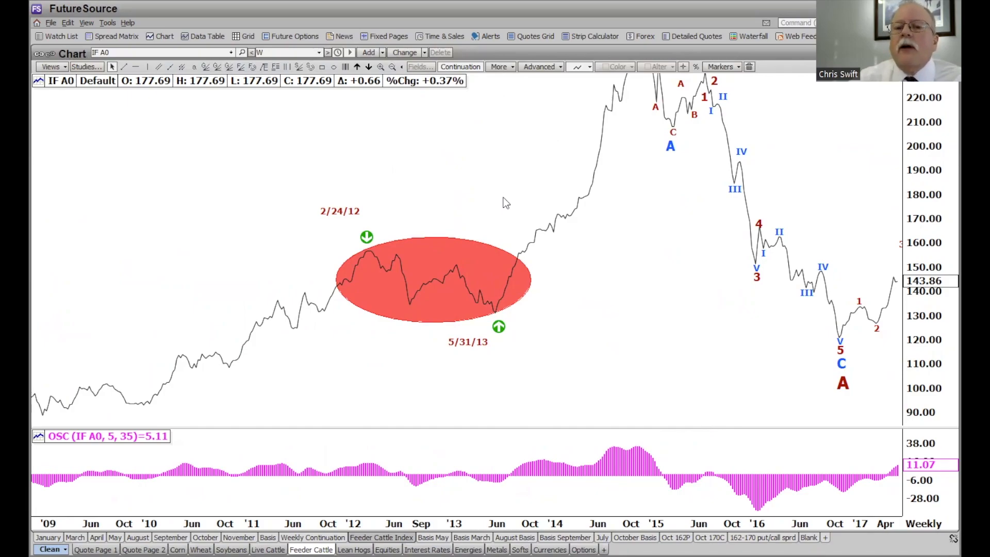
{"action": "mouse_move", "coordinate": [558, 344]}
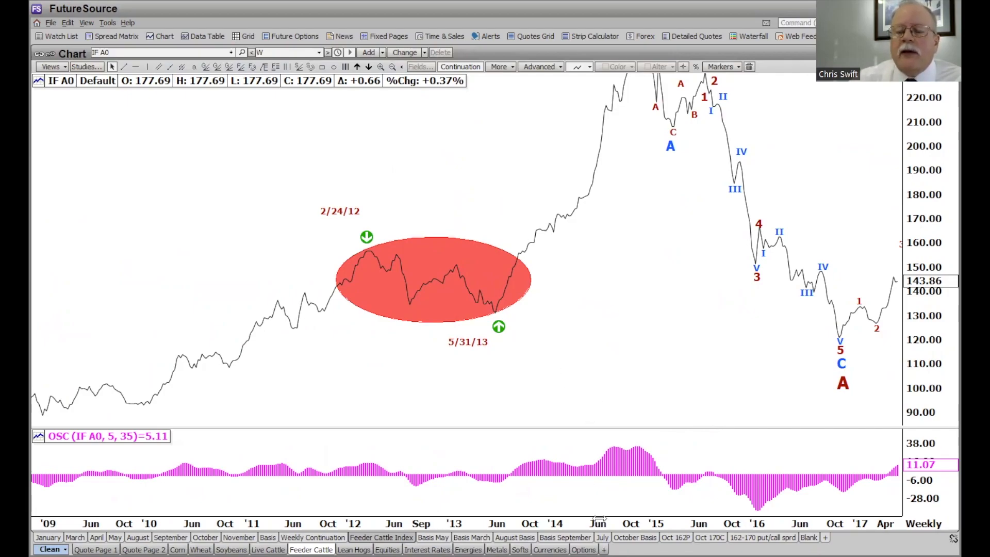
{"action": "mouse_move", "coordinate": [744, 374]}
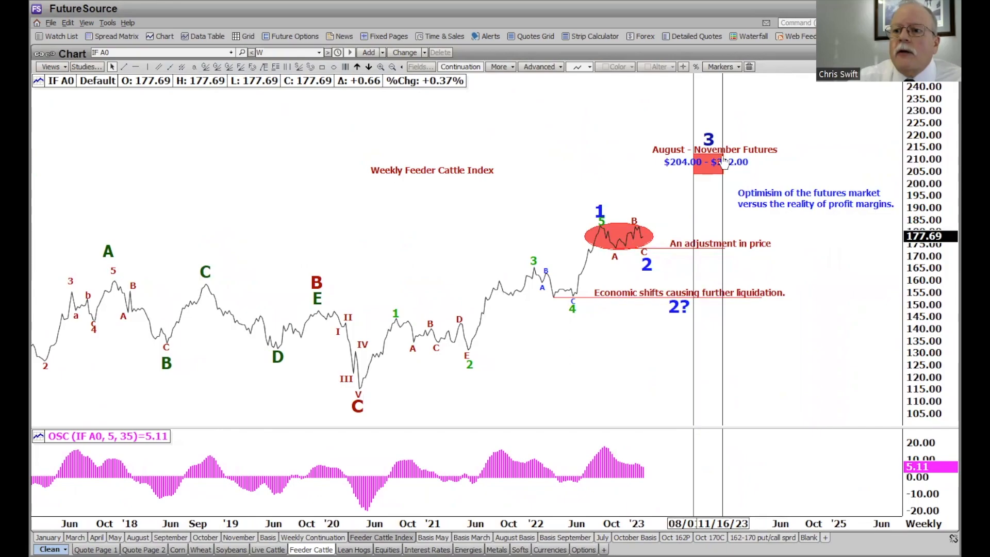
{"action": "mouse_move", "coordinate": [685, 214]}
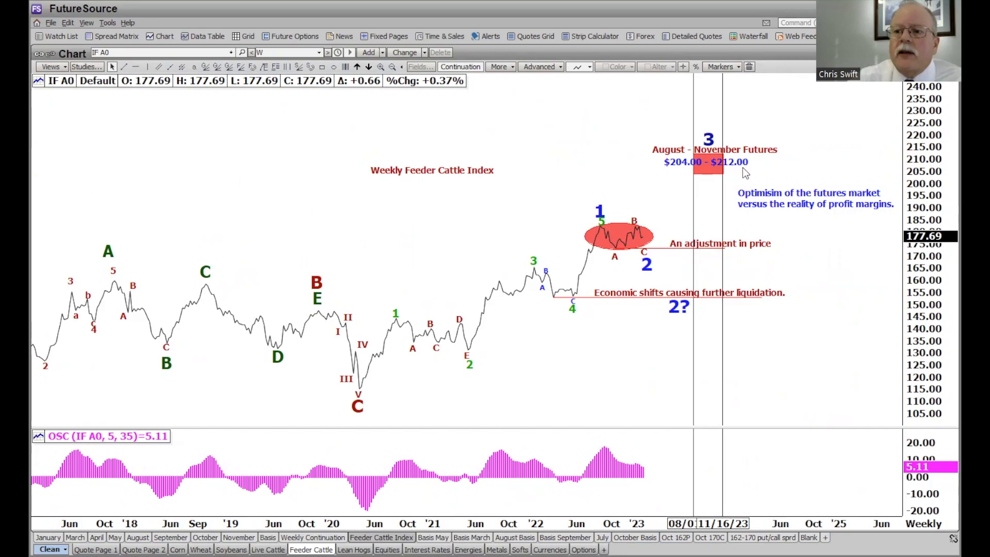
{"action": "mouse_move", "coordinate": [726, 153]}
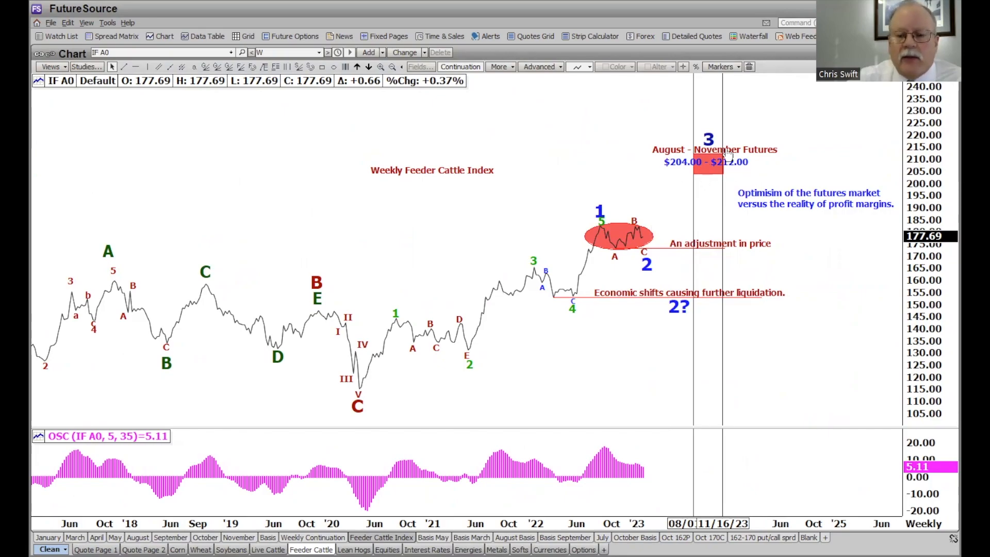
{"action": "mouse_move", "coordinate": [777, 162]}
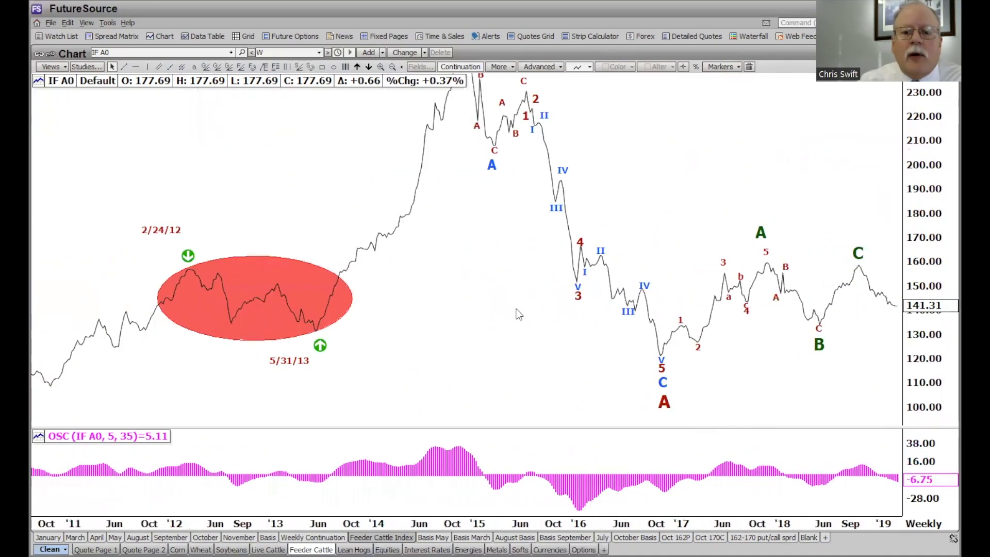
{"action": "mouse_move", "coordinate": [237, 325]}
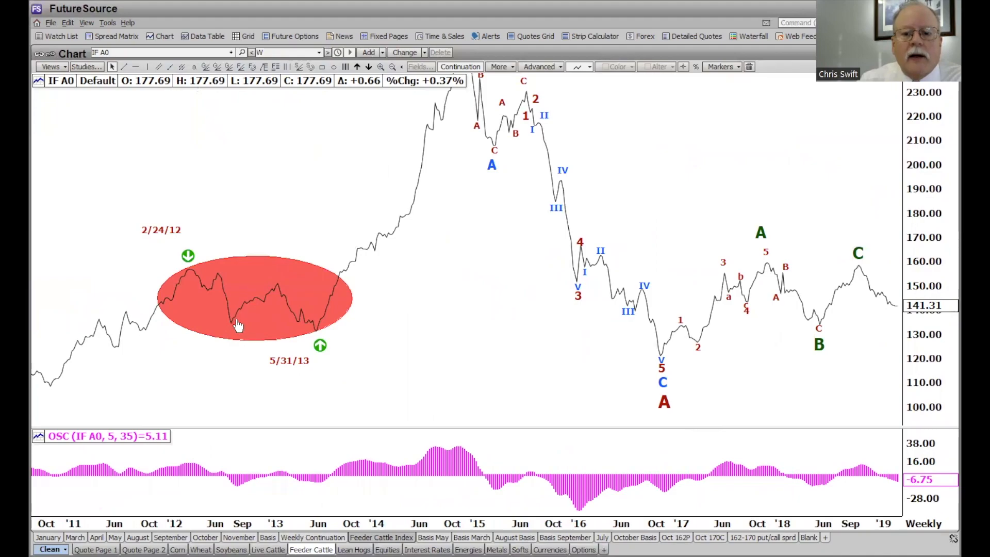
{"action": "mouse_move", "coordinate": [231, 336]}
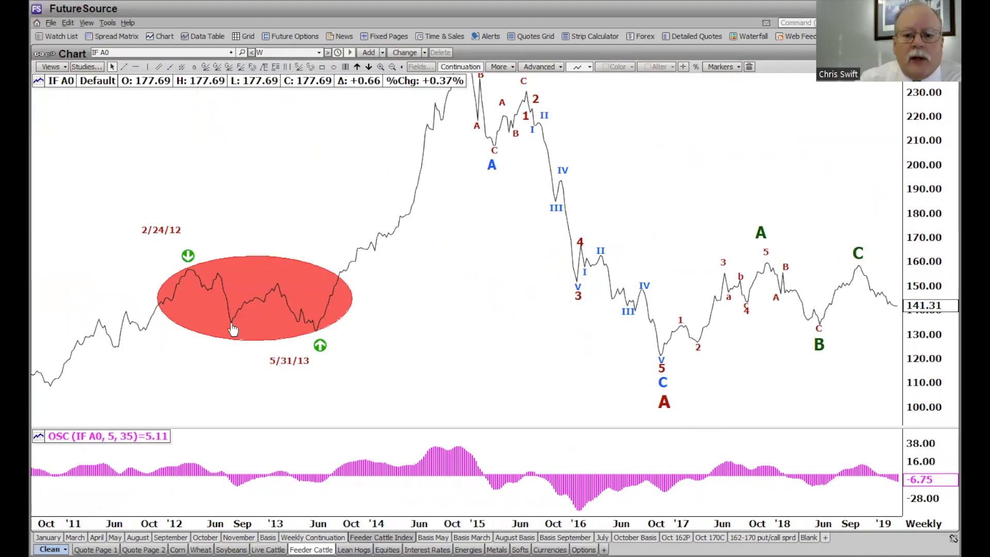
{"action": "mouse_move", "coordinate": [273, 319]}
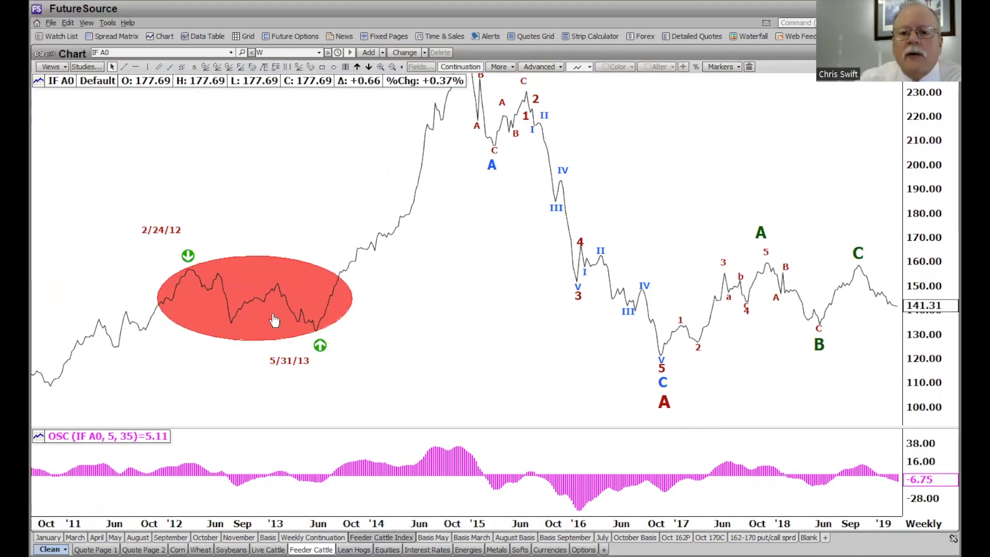
{"action": "mouse_move", "coordinate": [319, 338]}
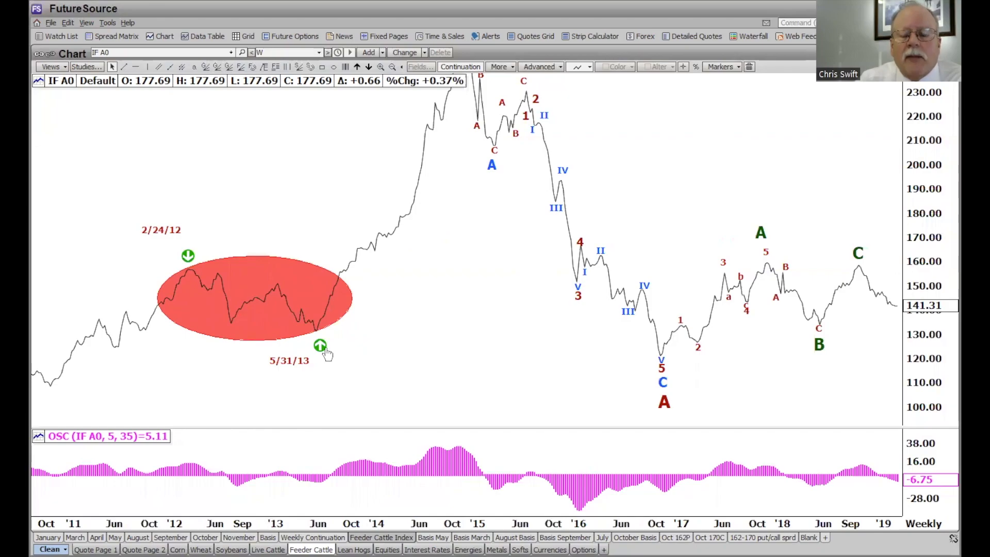
{"action": "mouse_move", "coordinate": [456, 379]}
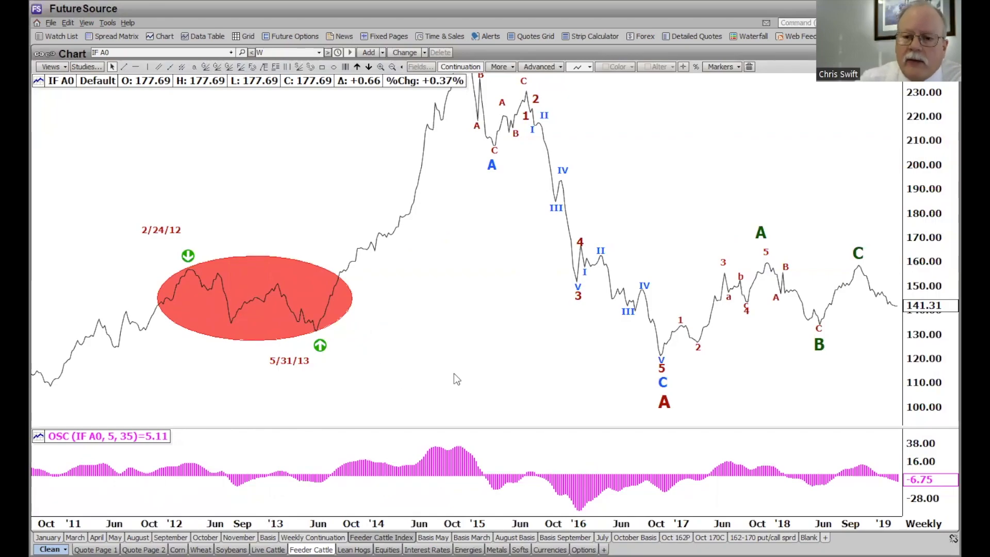